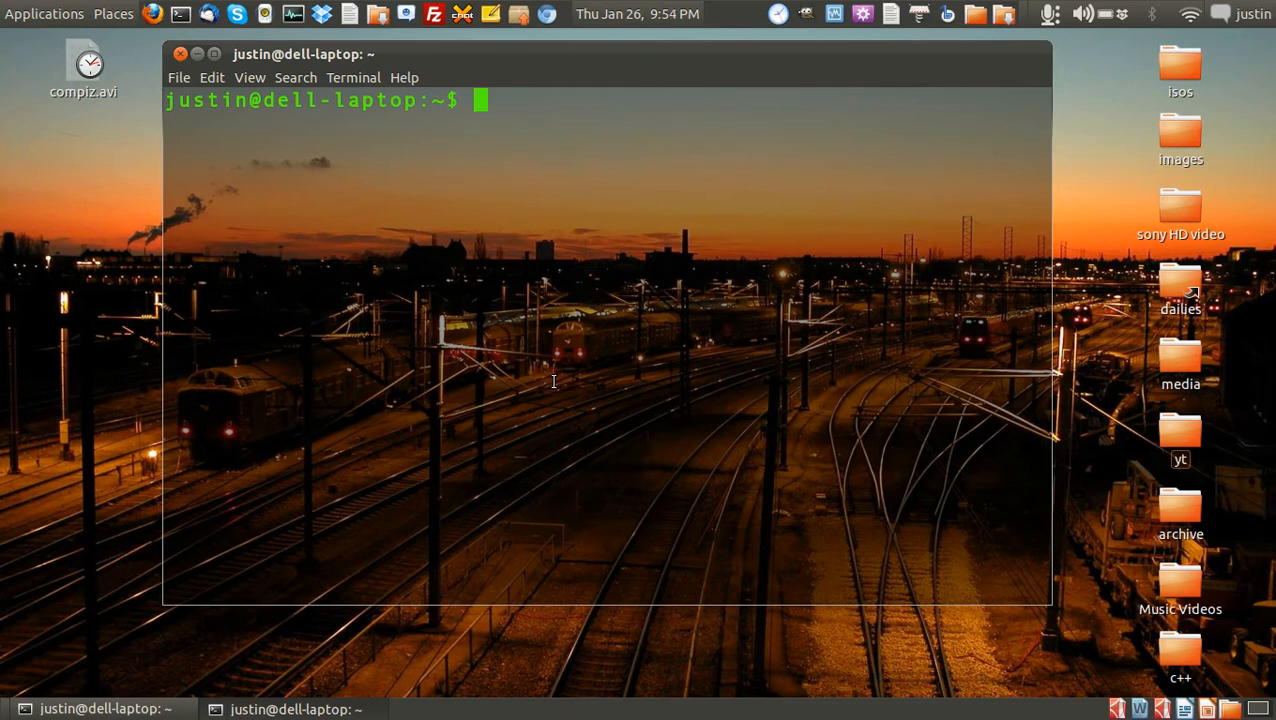
{"action": "mouse_move", "coordinate": [612, 348]}
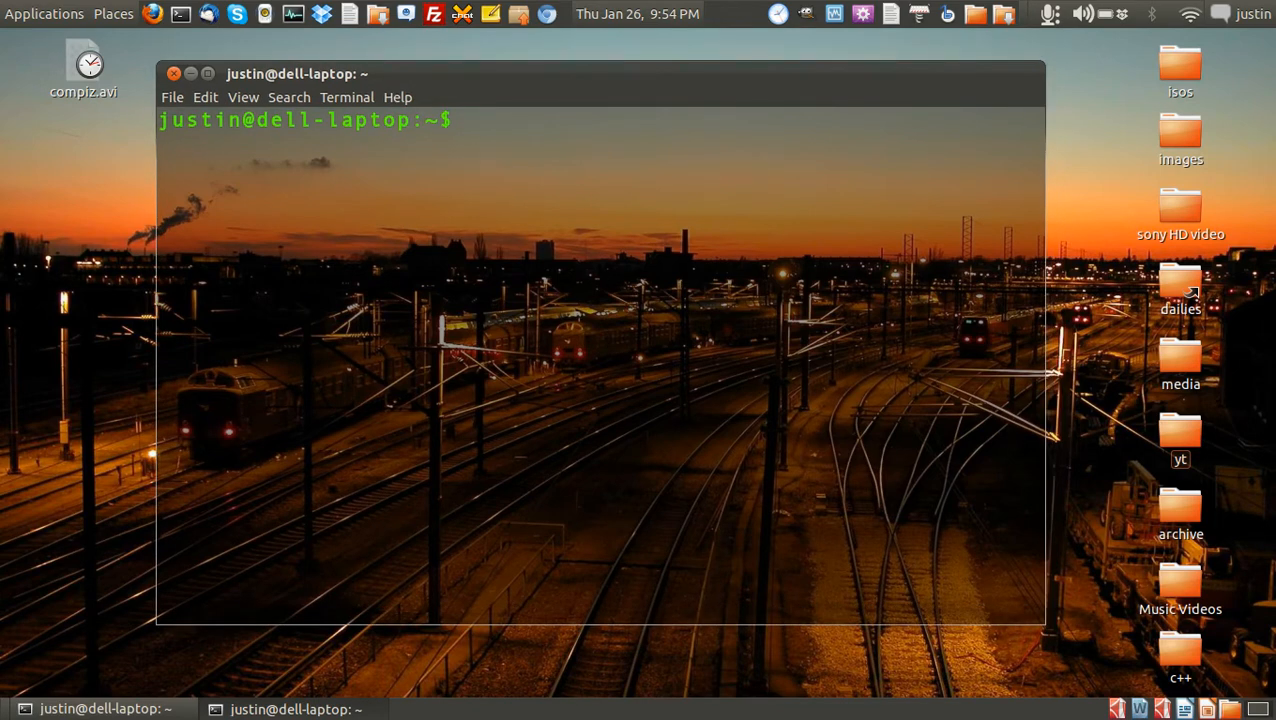
Step: Run 'sudo apt-get install compizconfig-settings-manager fusion-icon', pasting the settings-manager package name
{"action": "type", "text": "sudo apt-get"}
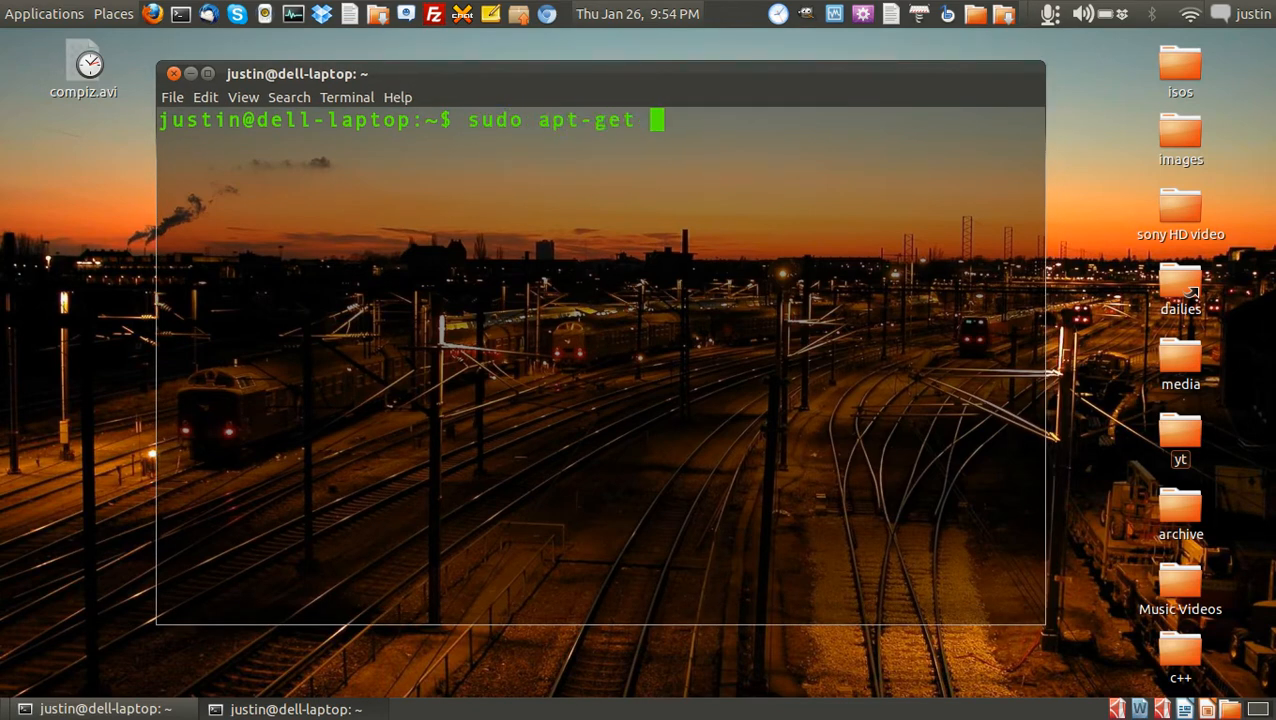
{"action": "type", "text": "install"}
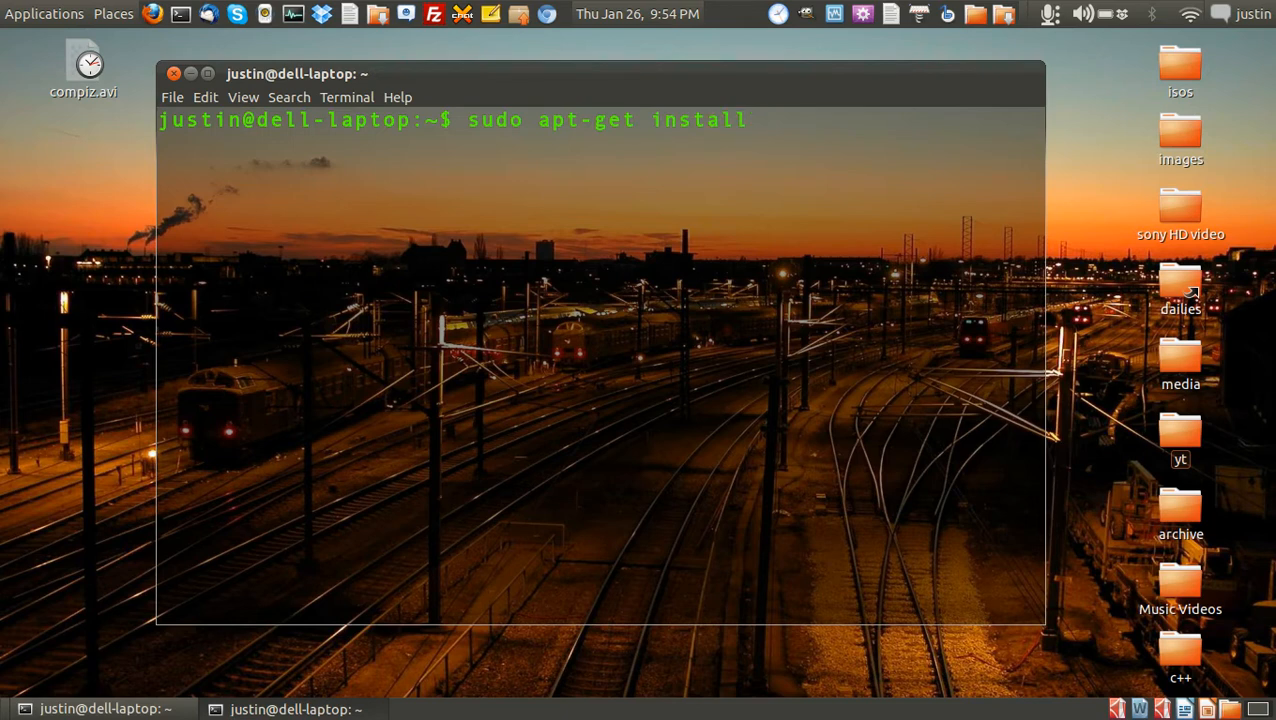
{"action": "right_click", "coordinate": [770, 120]}
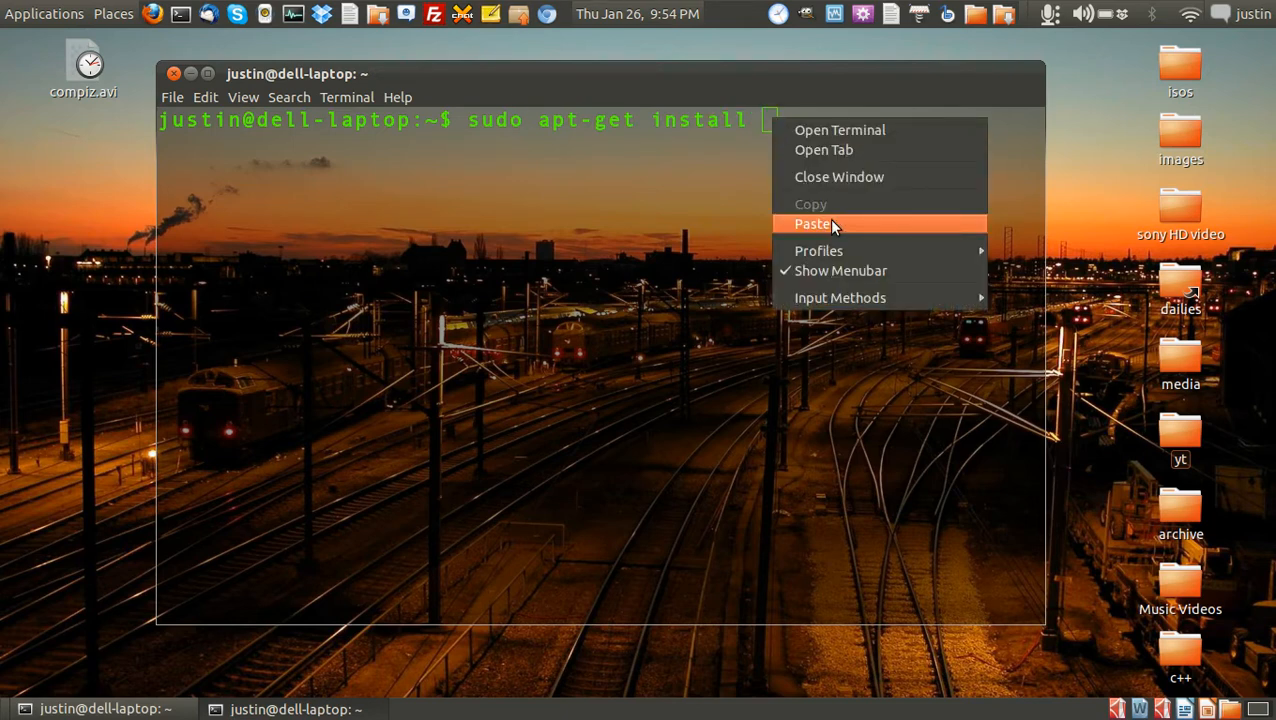
{"action": "left_click", "coordinate": [814, 224]}
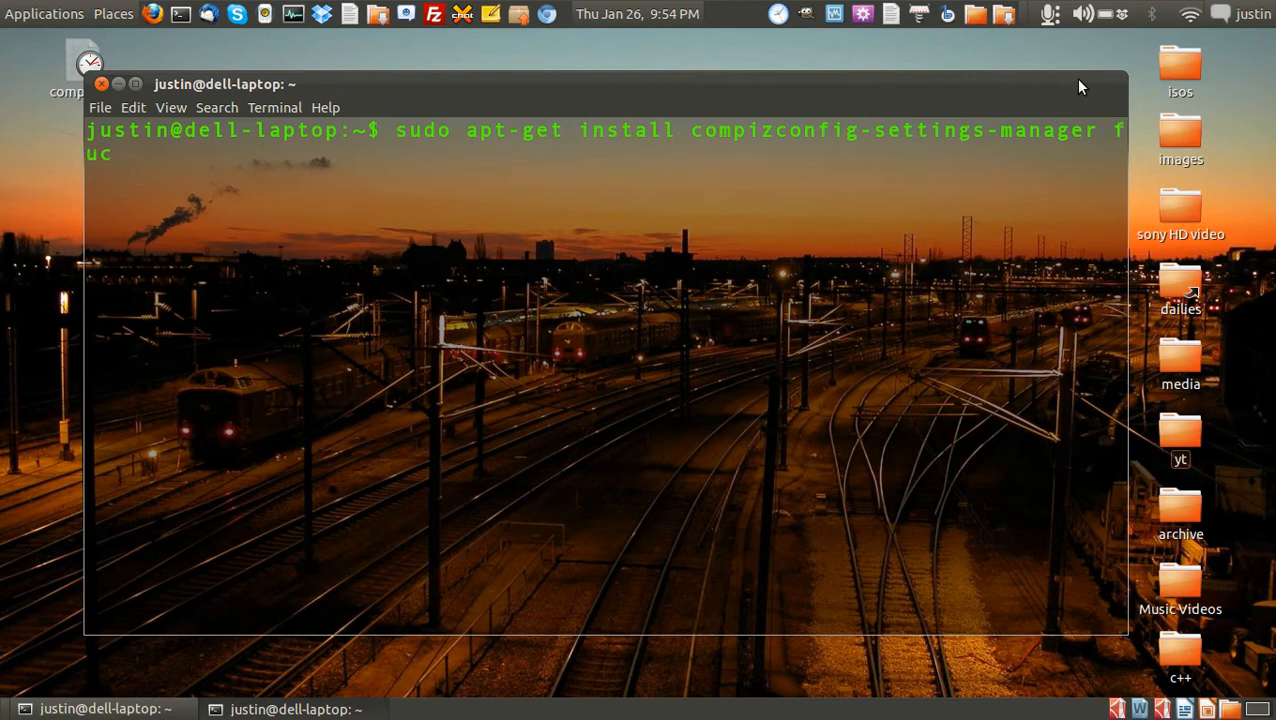
{"action": "type", "text": "sion"}
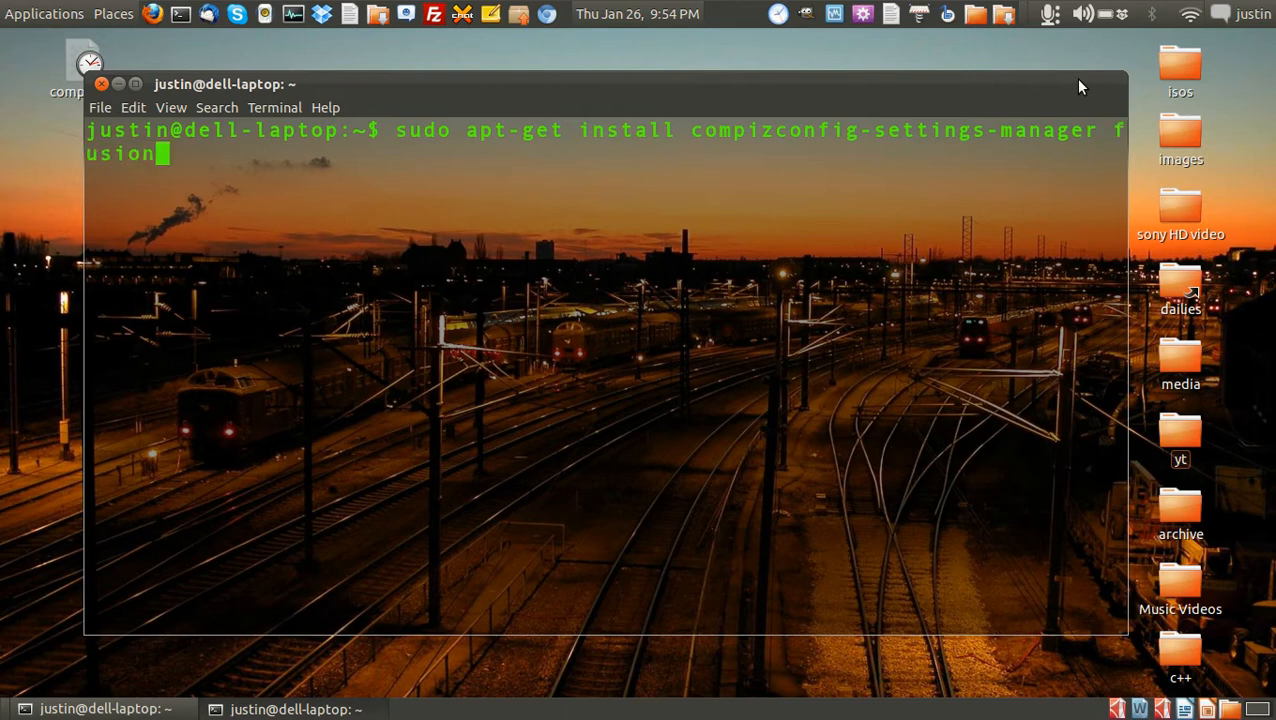
{"action": "type", "text": "-icon"}
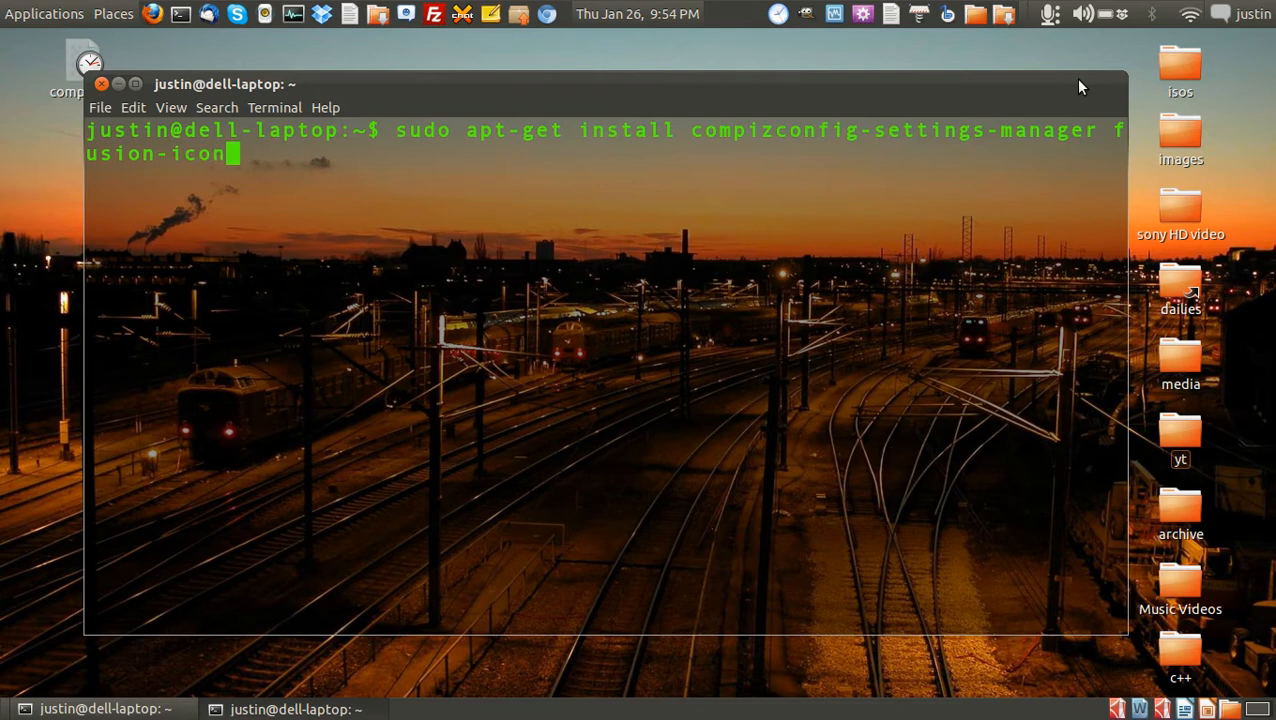
{"action": "key", "text": "Return"}
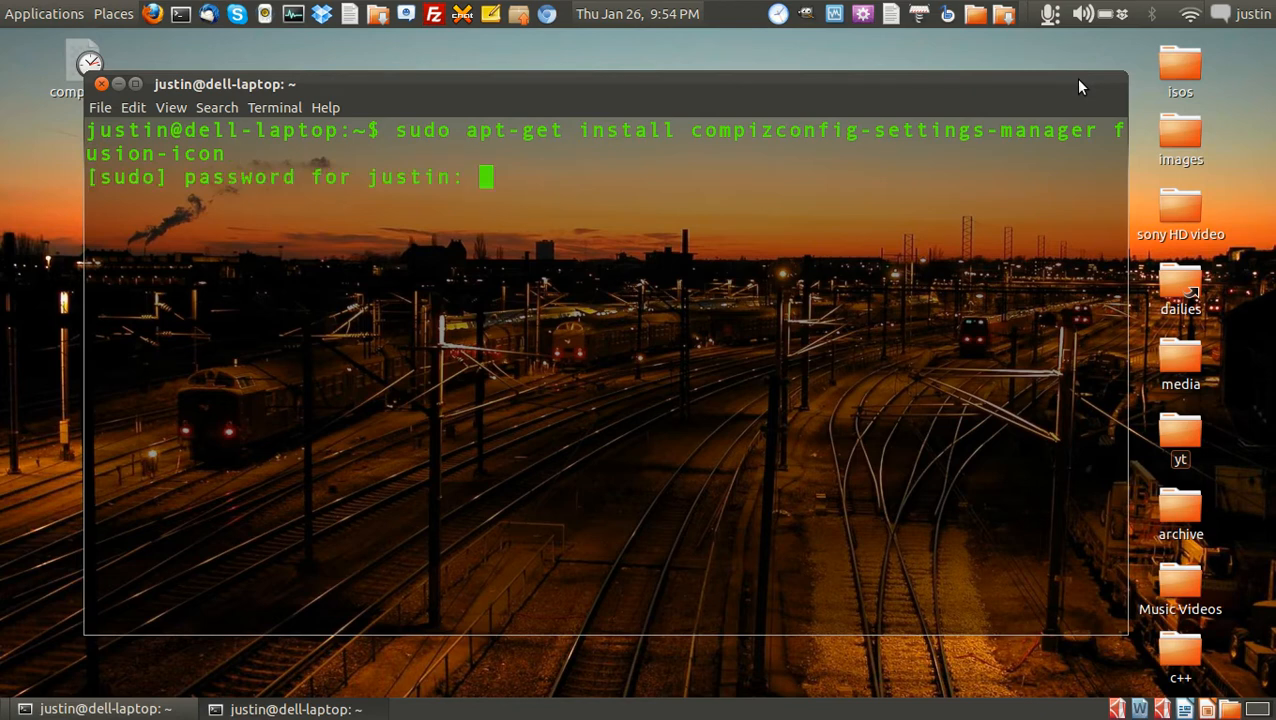
Step: Submit the sudo password and bring up the Applications menu's Other category
{"action": "key", "text": "Return"}
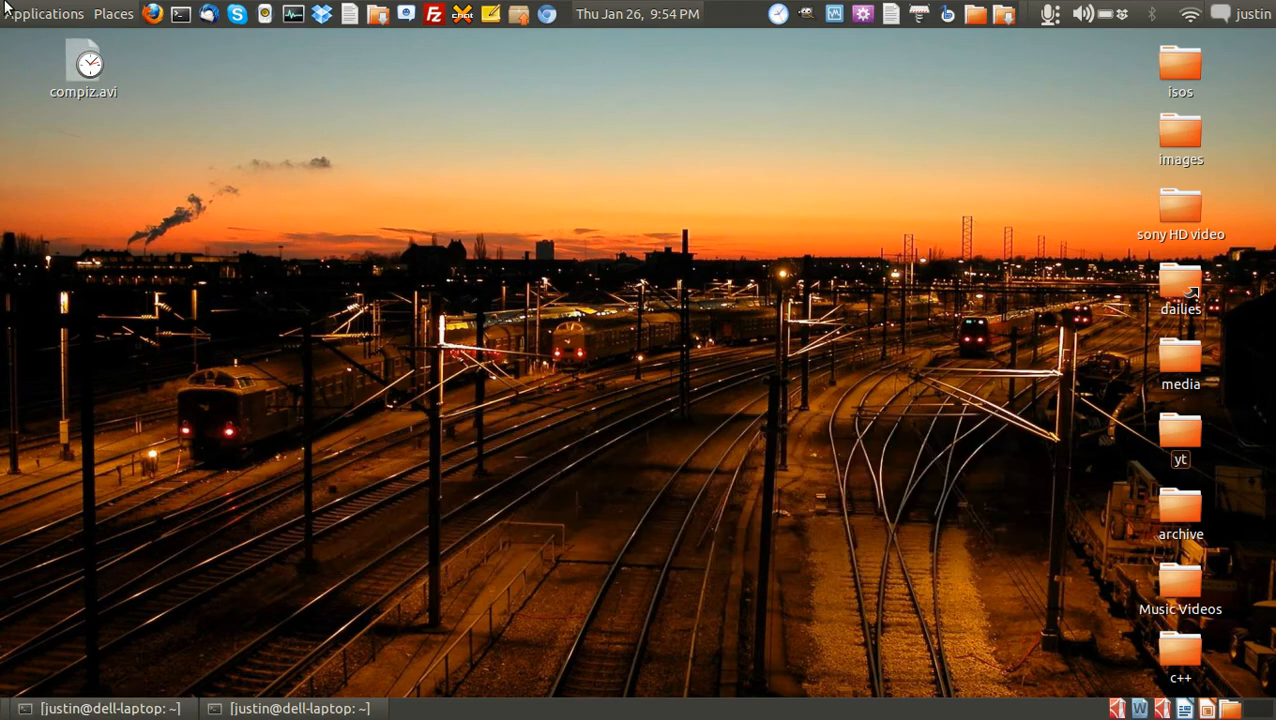
{"action": "left_click", "coordinate": [44, 12]}
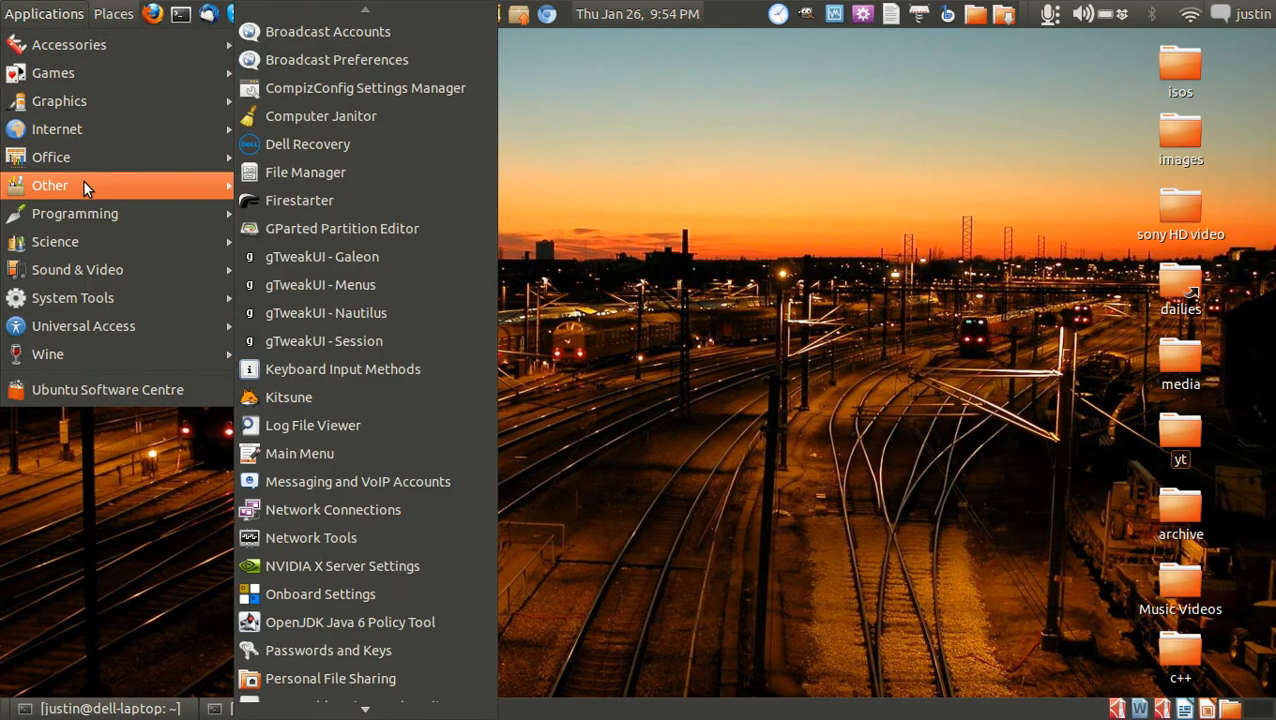
{"action": "mouse_move", "coordinate": [308, 144]}
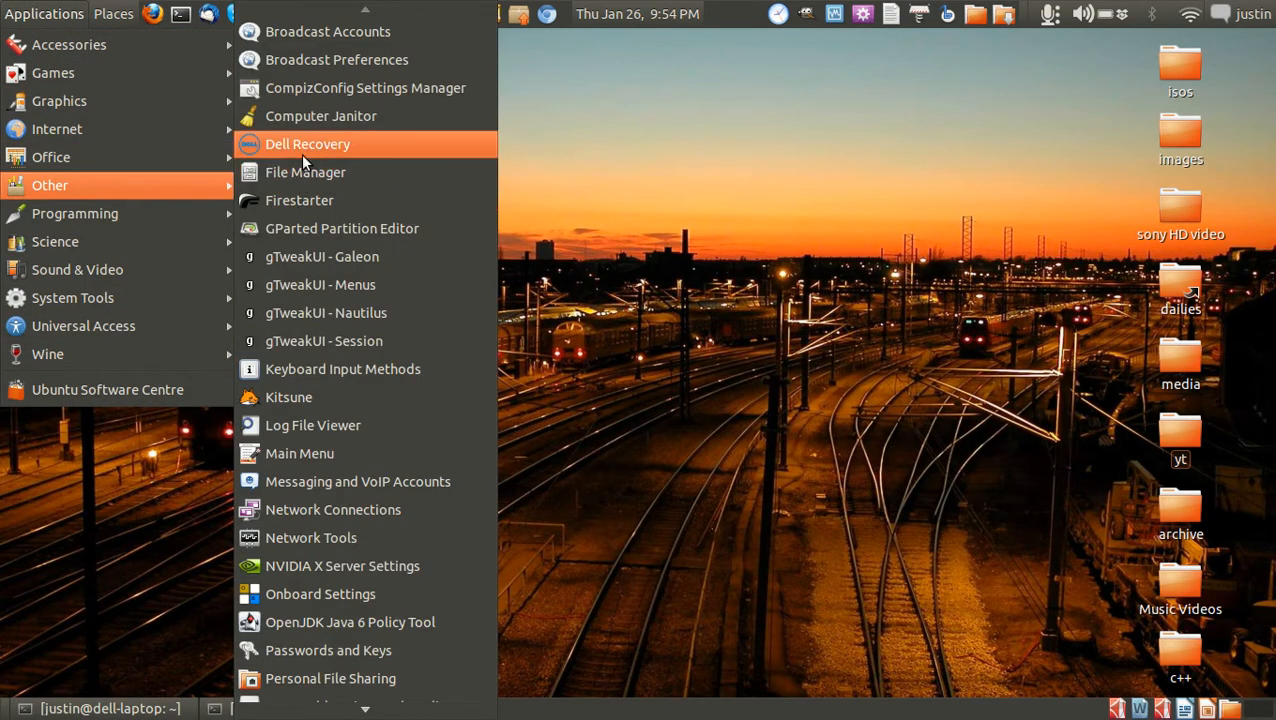
{"action": "mouse_move", "coordinate": [364, 88]}
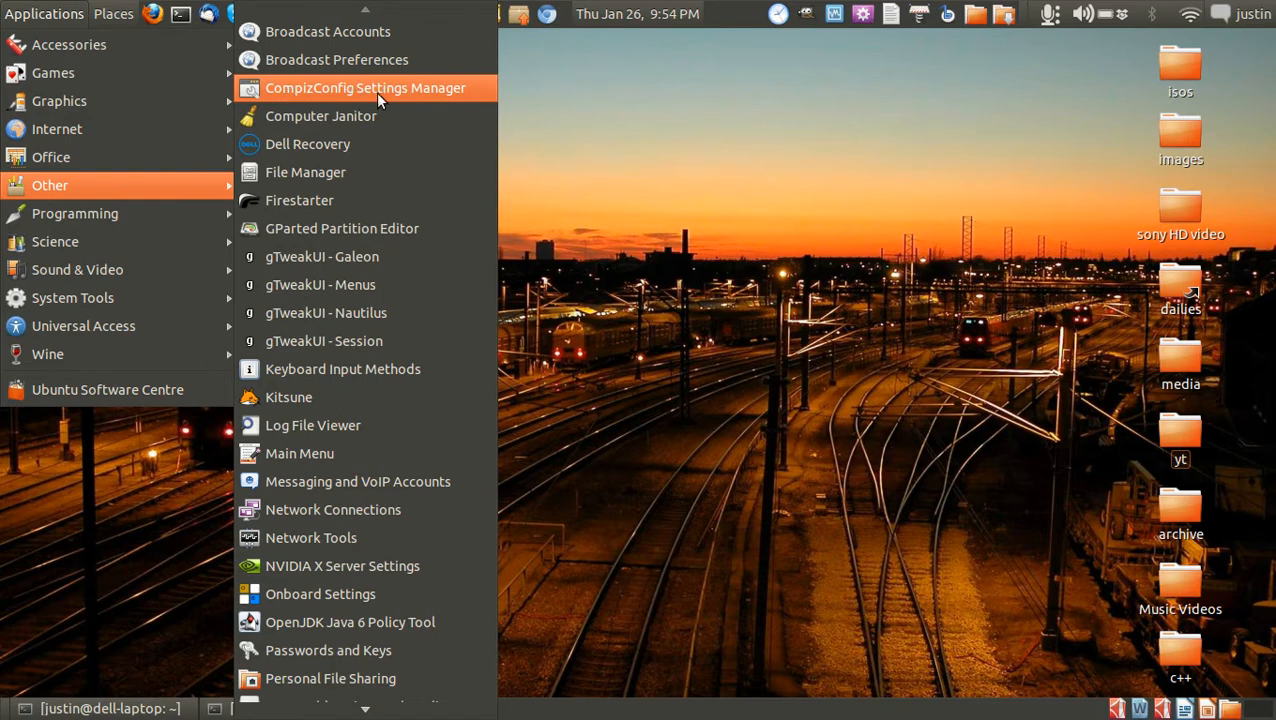
Step: Launch CompizConfig Settings Manager and scroll its plugin list down to the Effects category
{"action": "left_click", "coordinate": [364, 88]}
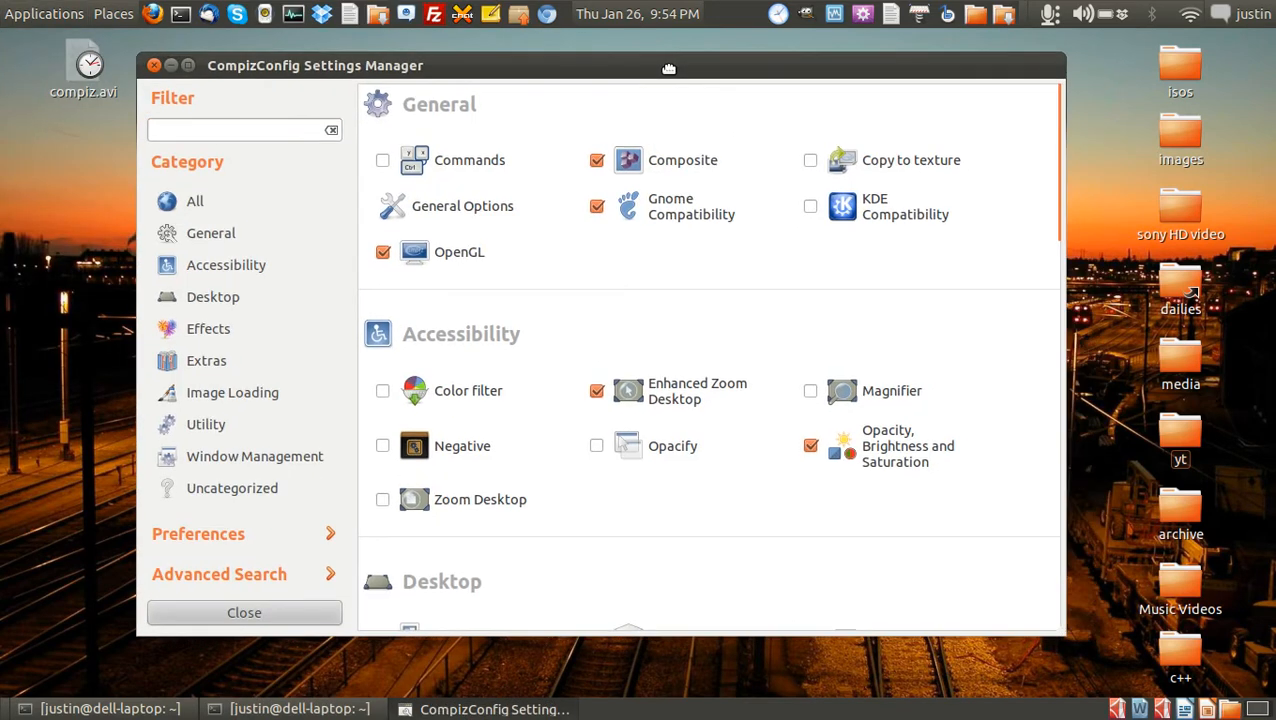
{"action": "scroll", "scroll_direction": "down", "scroll_amount": 3}
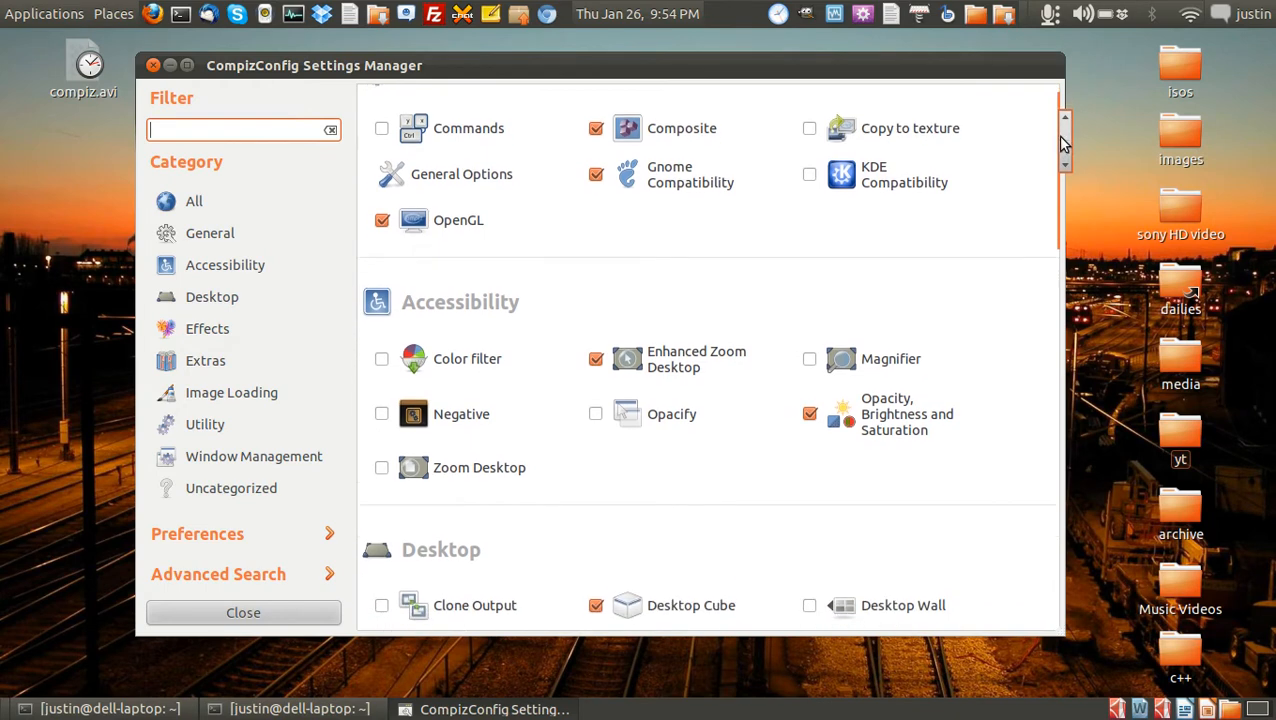
{"action": "scroll", "scroll_direction": "down", "scroll_amount": 3}
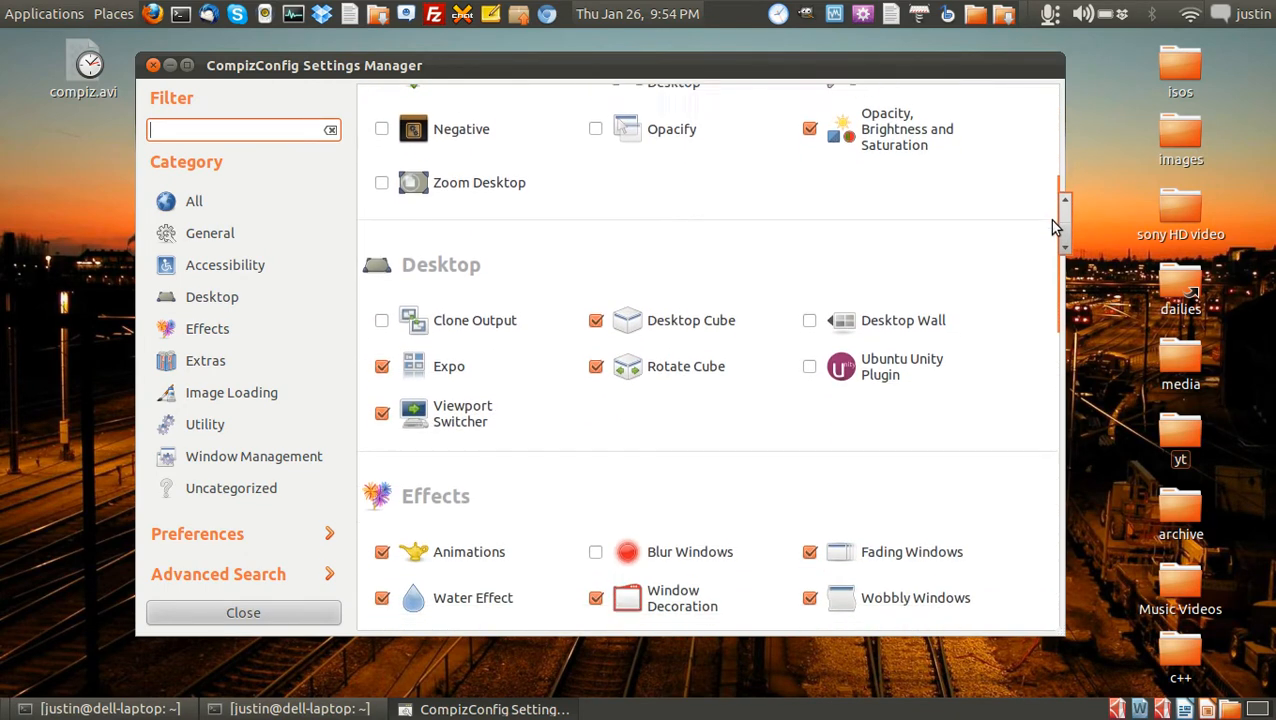
{"action": "scroll", "scroll_direction": "down", "scroll_amount": 3}
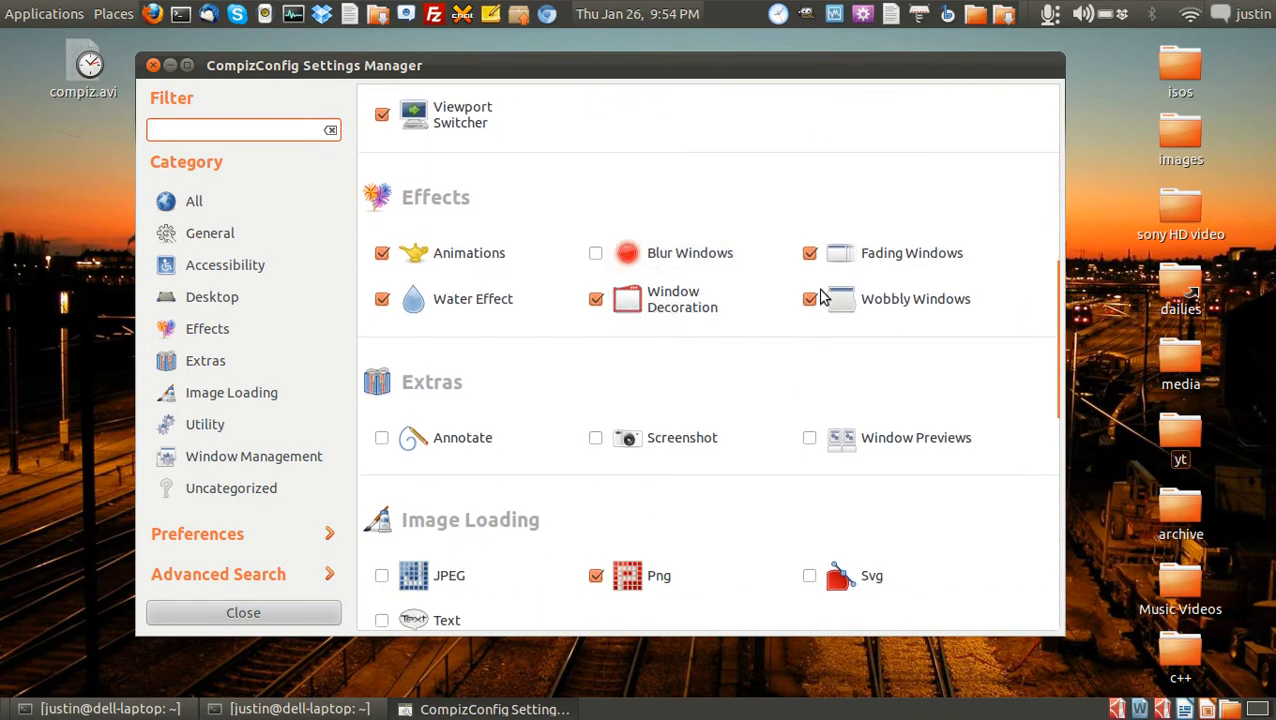
Step: Disable the Effects plugins, including Wobbly Windows and Animations
{"action": "left_click", "coordinate": [808, 298]}
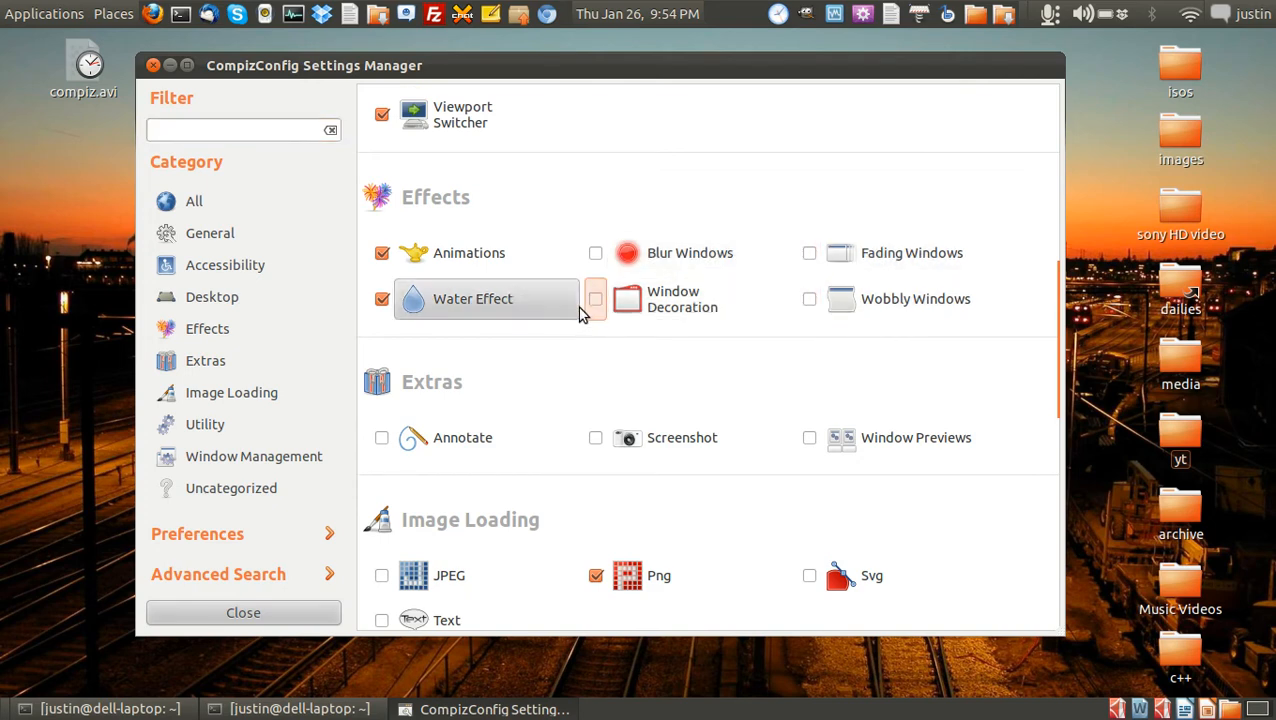
{"action": "left_click", "coordinate": [380, 298]}
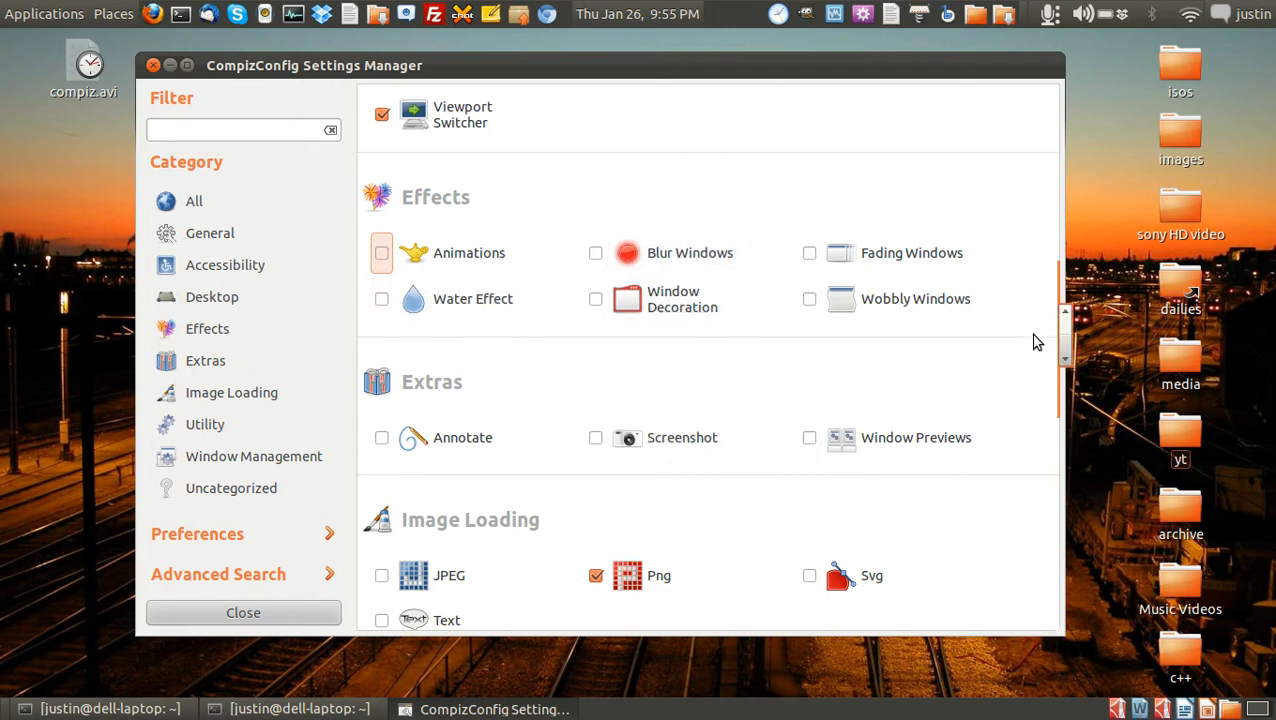
{"action": "scroll", "scroll_direction": "down", "scroll_amount": 3}
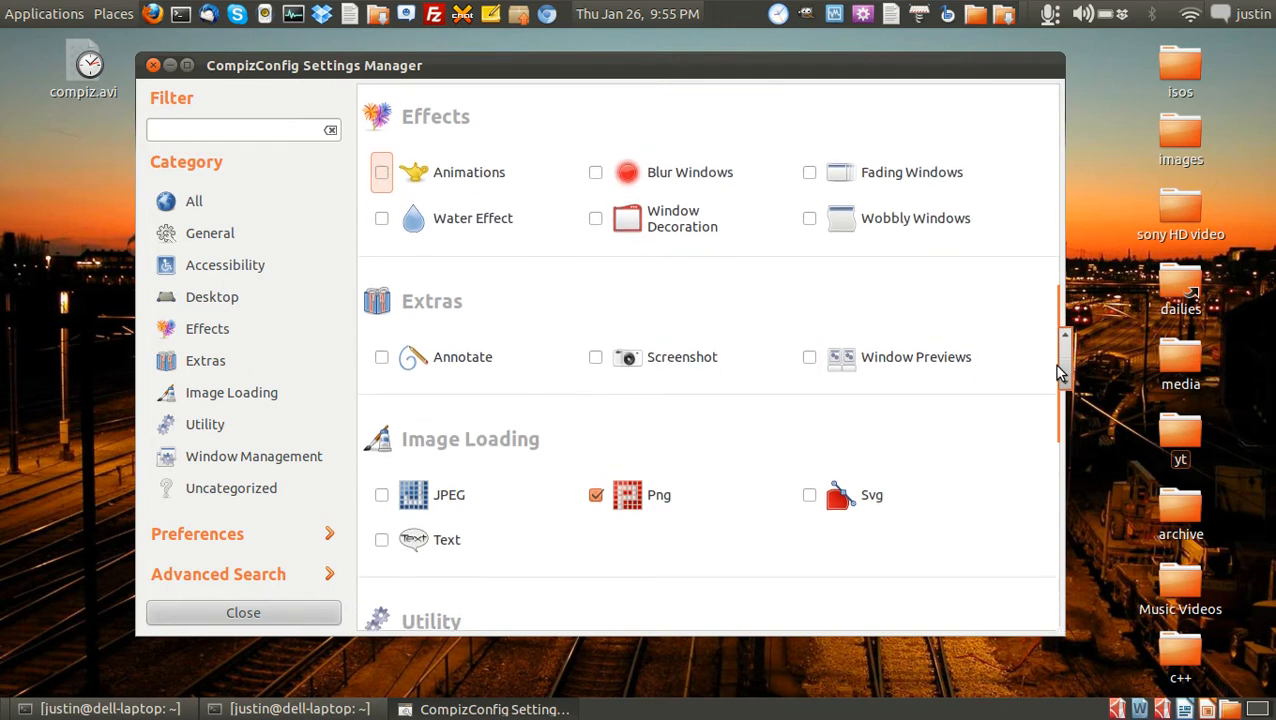
{"action": "scroll", "scroll_direction": "down", "scroll_amount": 3}
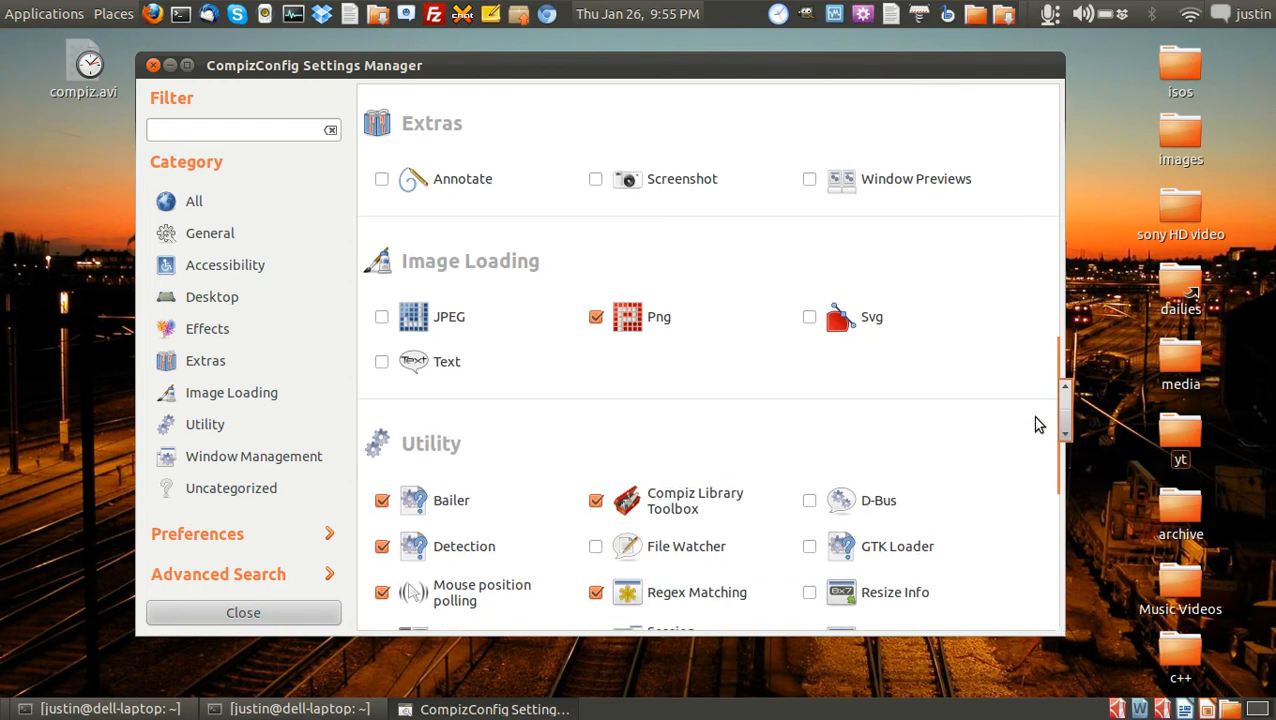
{"action": "scroll", "scroll_direction": "down", "scroll_amount": 3}
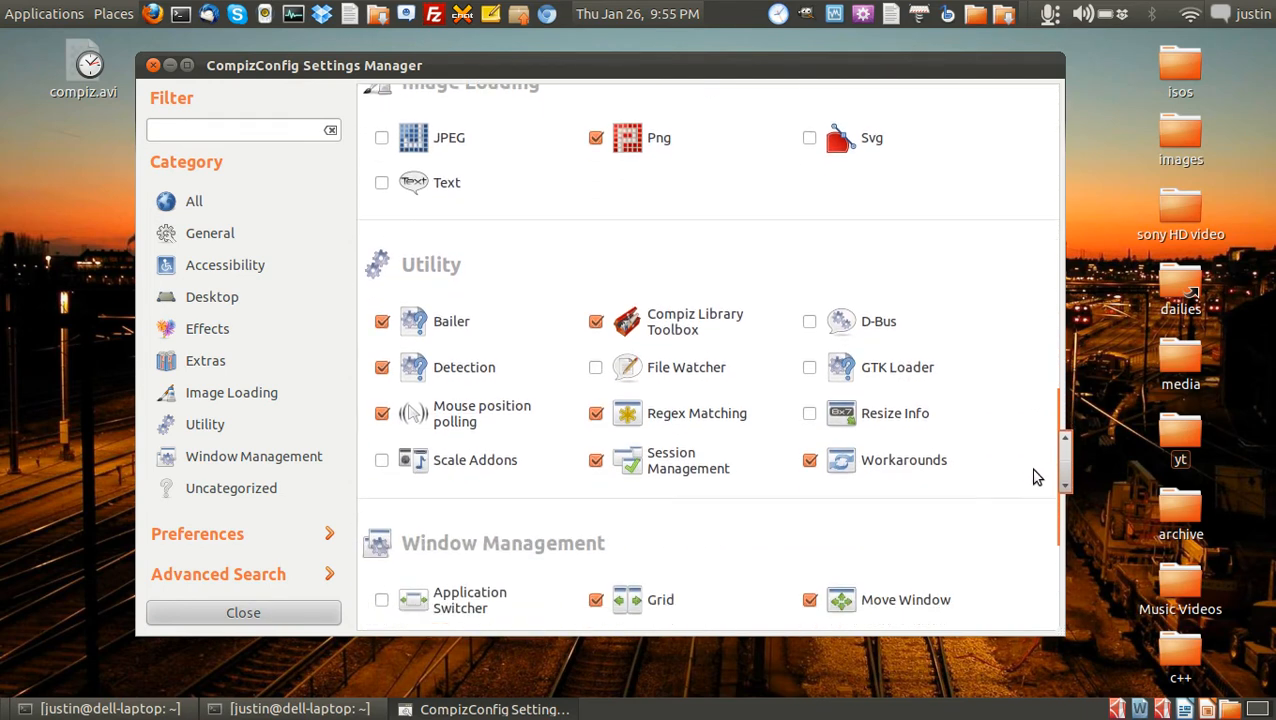
{"action": "scroll", "scroll_direction": "down", "scroll_amount": 3}
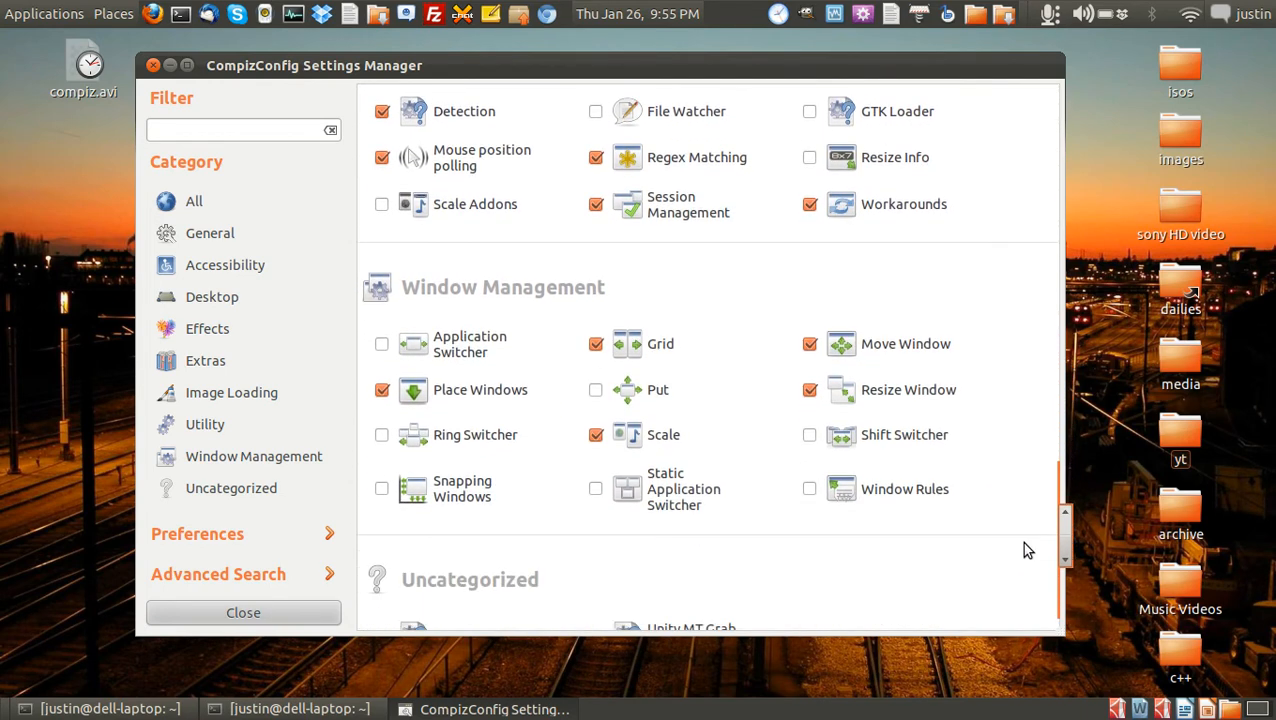